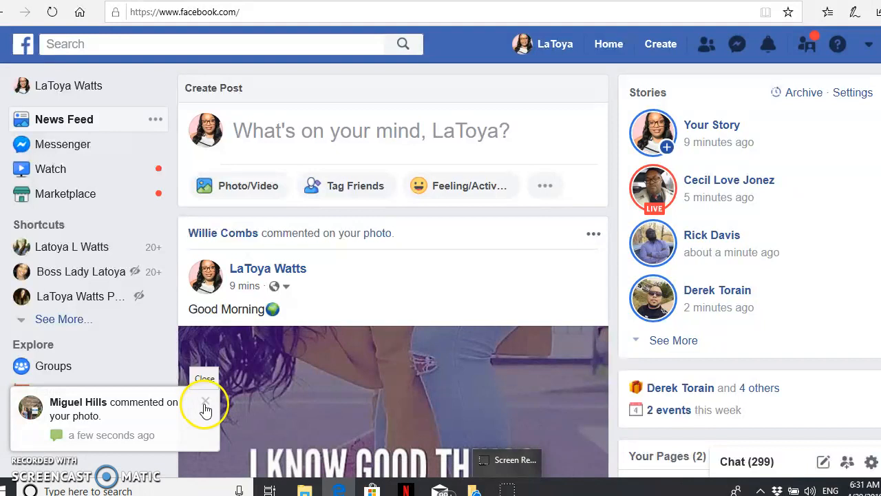
Dismiss the new-comment notification popup so the News Feed is clear
left_click(205, 402)
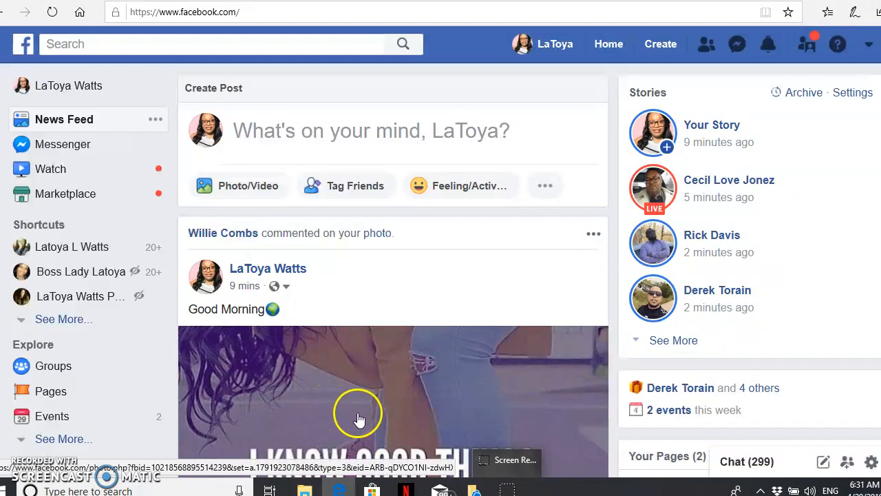
mouse_move(468, 285)
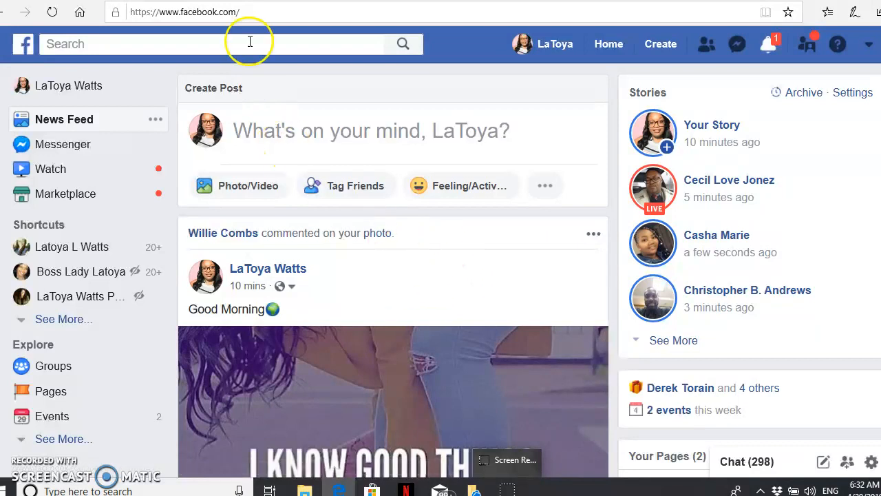
Replace the facebook.com address in the address bar with the start of an 'm.me/' link
left_click(184, 11)
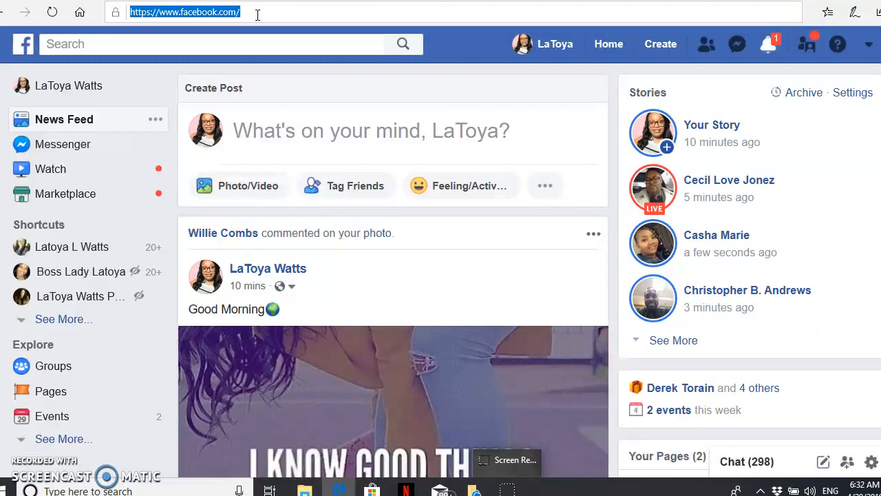
left_click(185, 11)
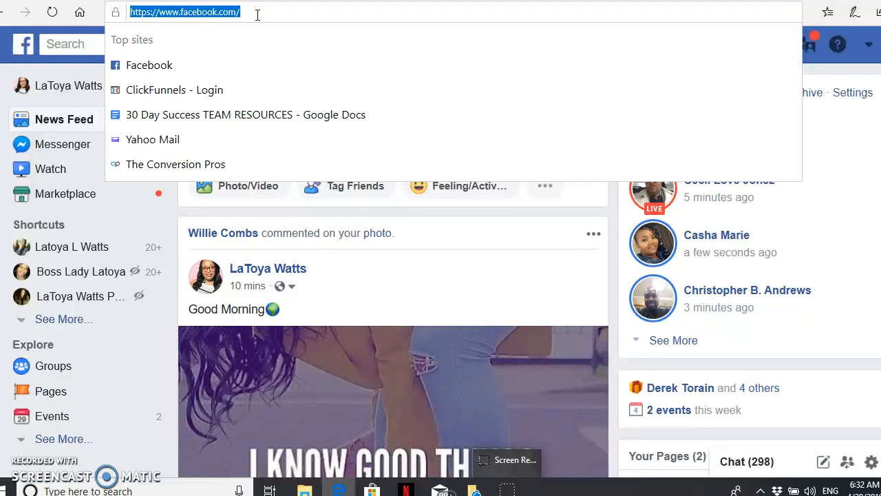
type("m")
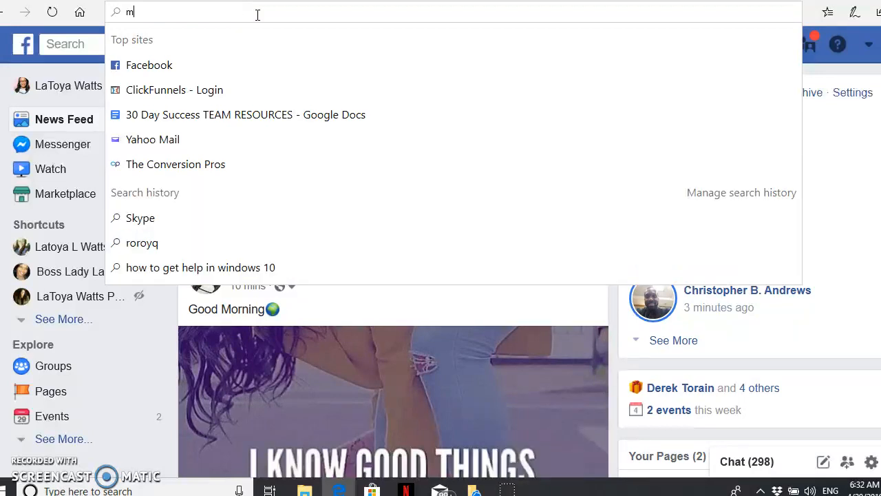
type(".me/")
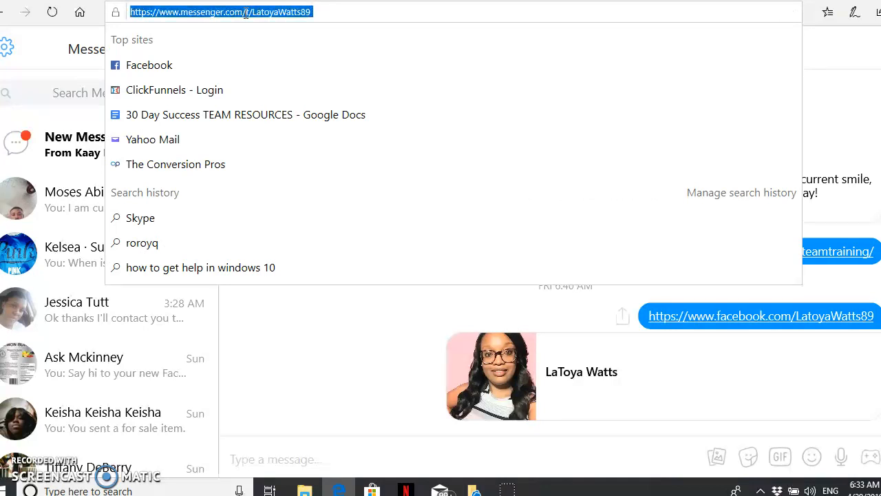
Bring up the context menu on the selected messenger.com URL to copy it
right_click(245, 11)
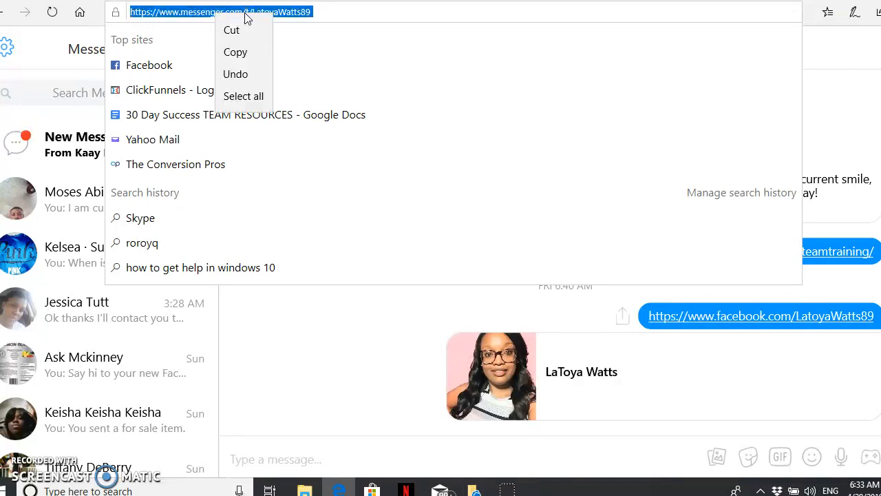
mouse_move(110, 113)
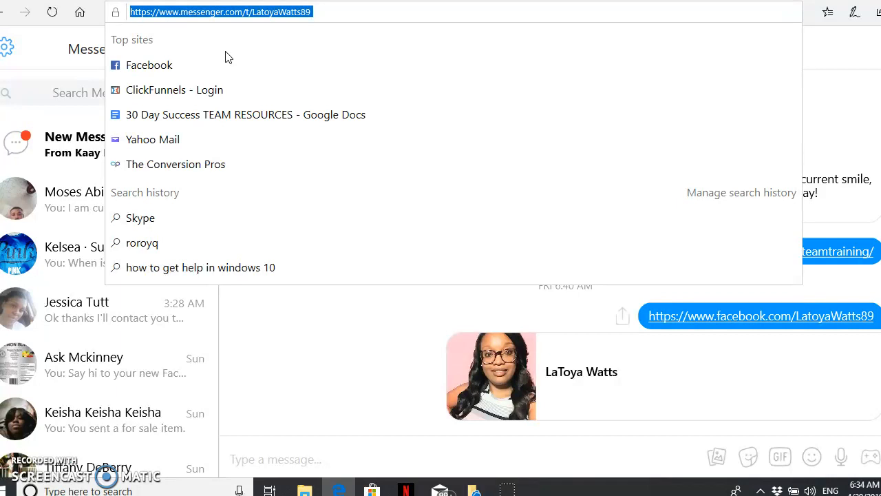
mouse_move(267, 96)
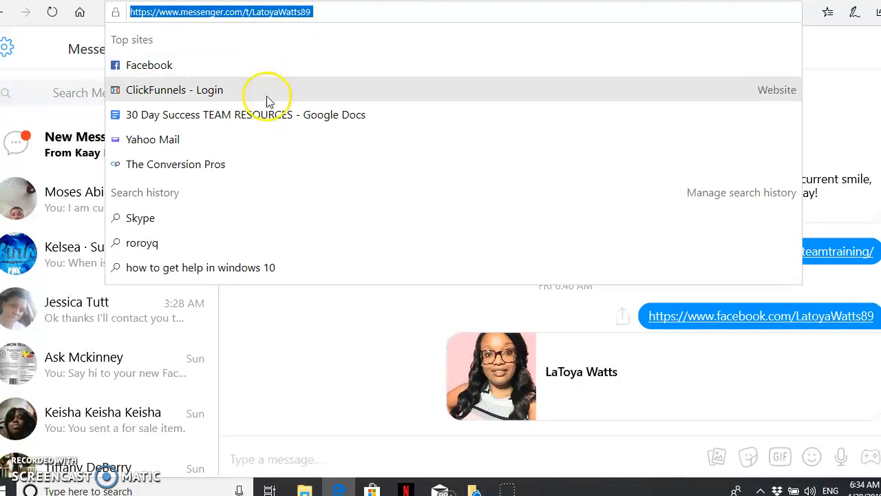